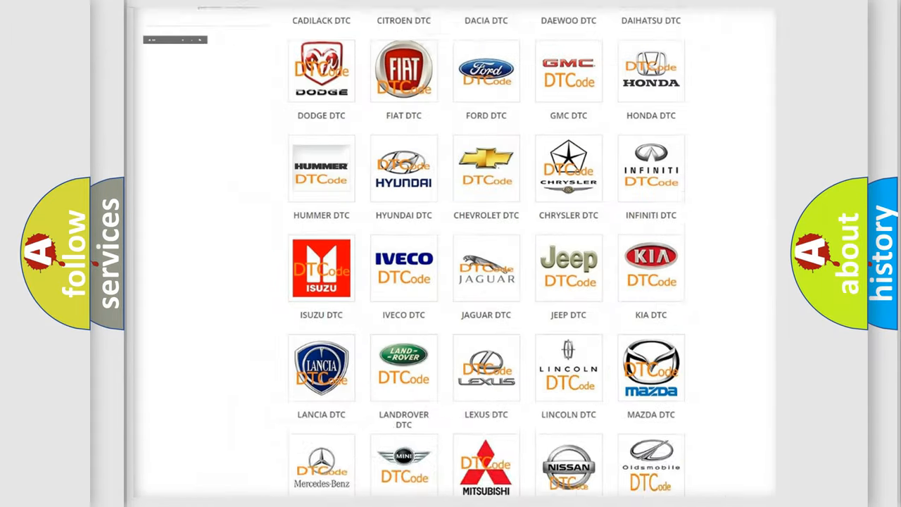
- Open the Alfa Romeo DTC subcategory page and browse its list of diagnostic trouble codes
{"action": "scroll", "scroll_direction": "up", "scroll_amount": 3}
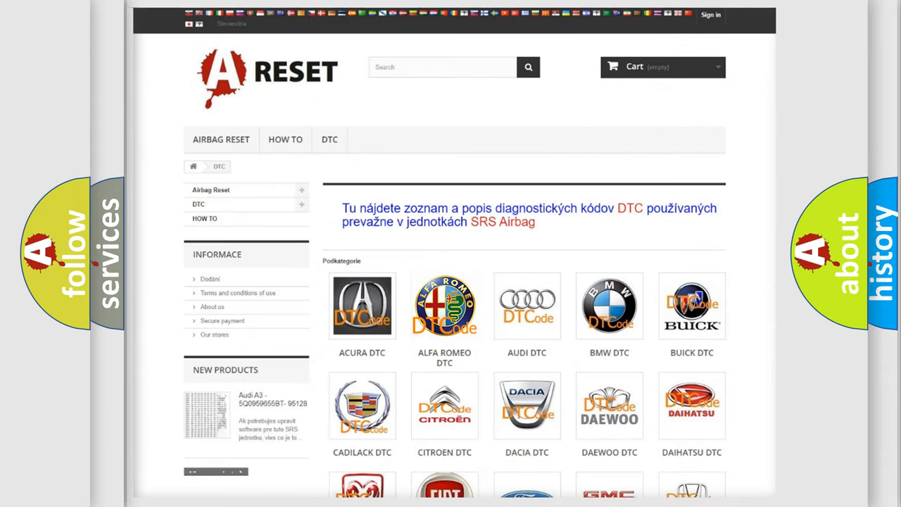
{"action": "left_click", "coordinate": [444, 305]}
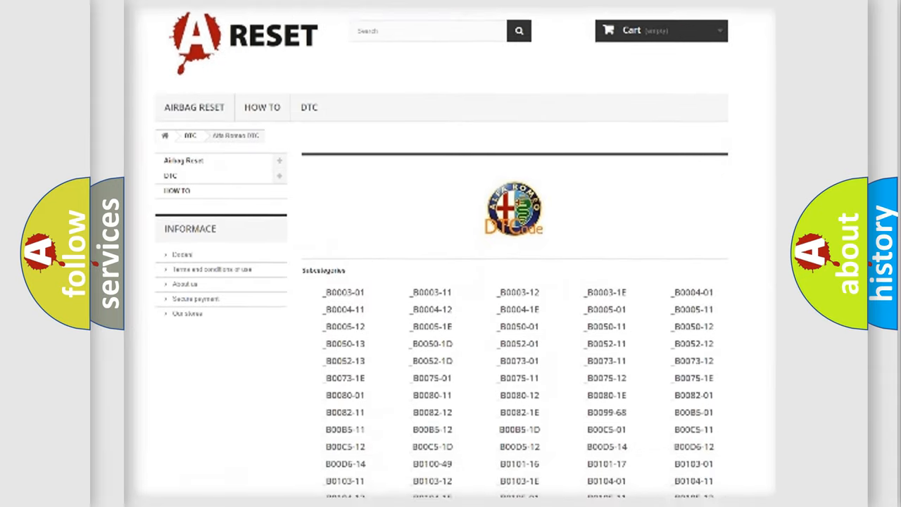
{"action": "scroll", "scroll_direction": "down", "scroll_amount": 3}
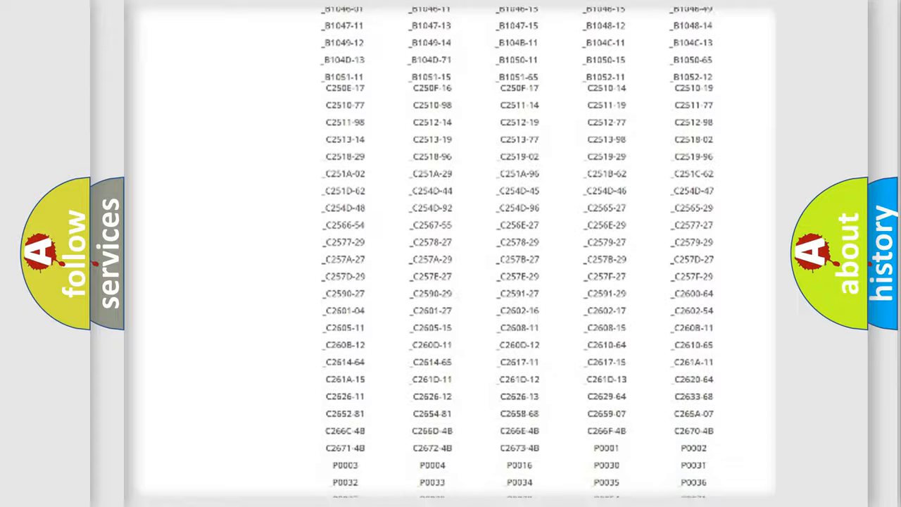
{"action": "scroll", "scroll_direction": "up", "scroll_amount": 3}
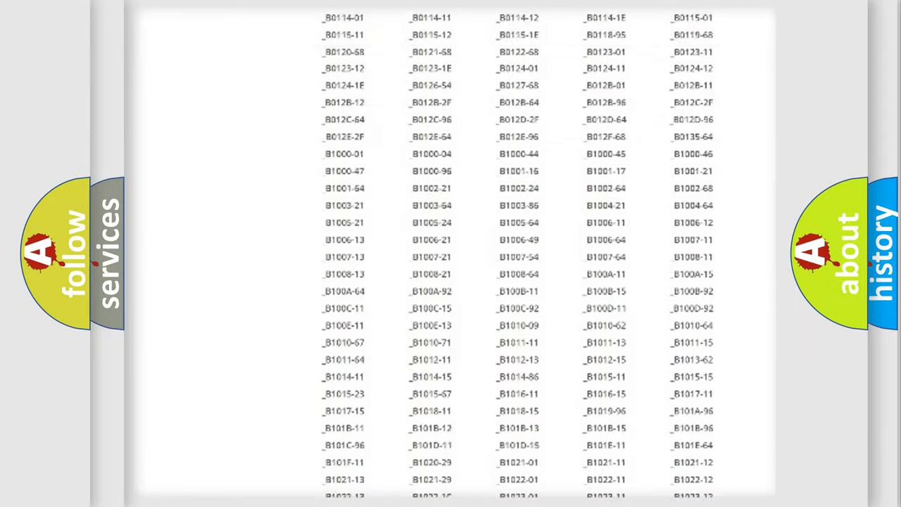
{"action": "scroll", "scroll_direction": "up", "scroll_amount": 3}
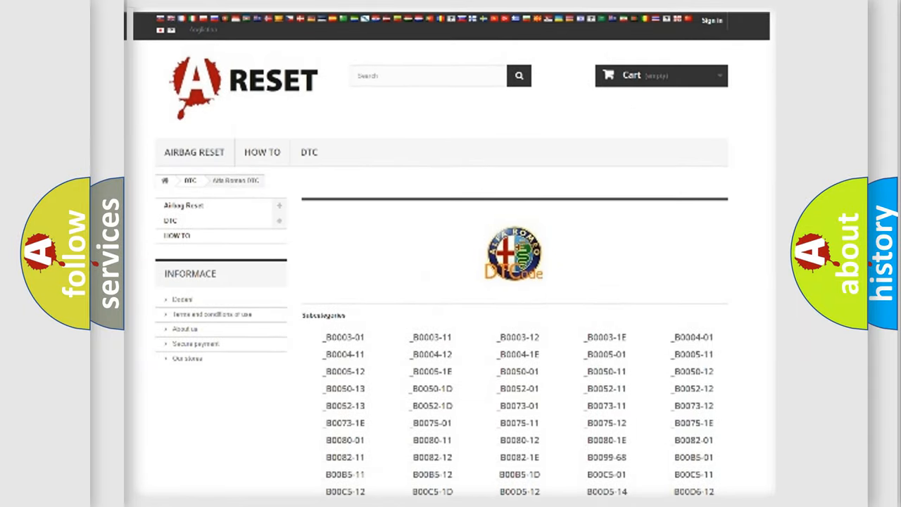